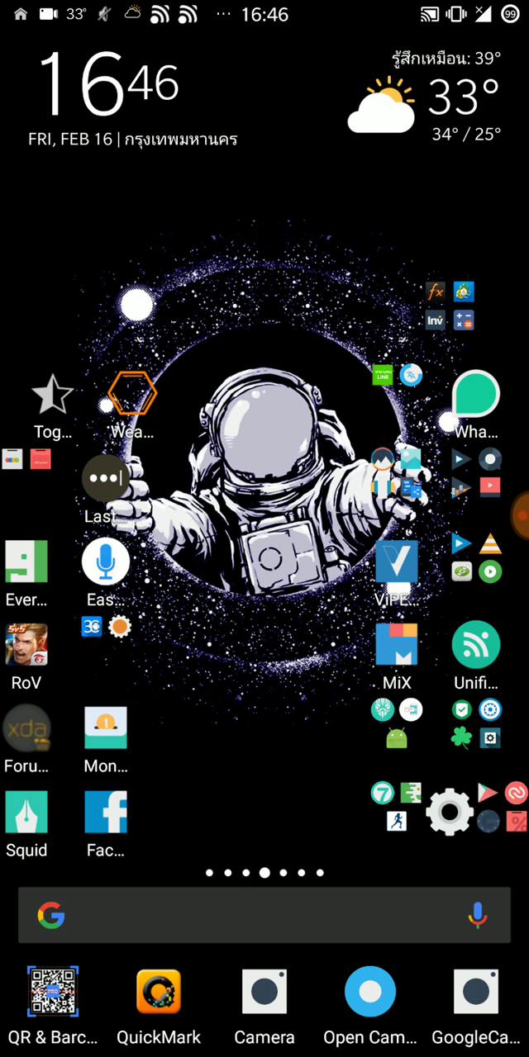
Step: Try the built-in camera and Google Camera from the home screen, returning home after each
left_click(264, 995)
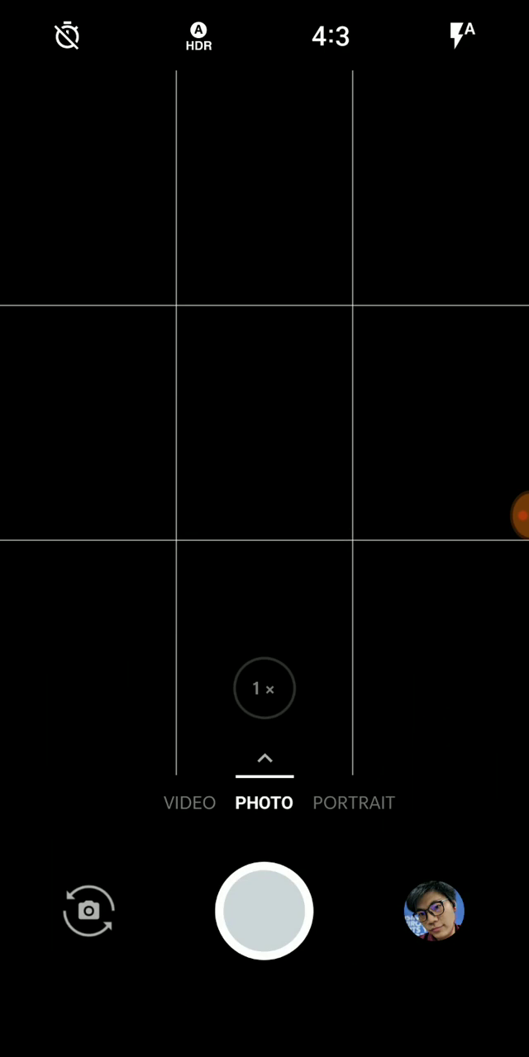
left_click(89, 911)
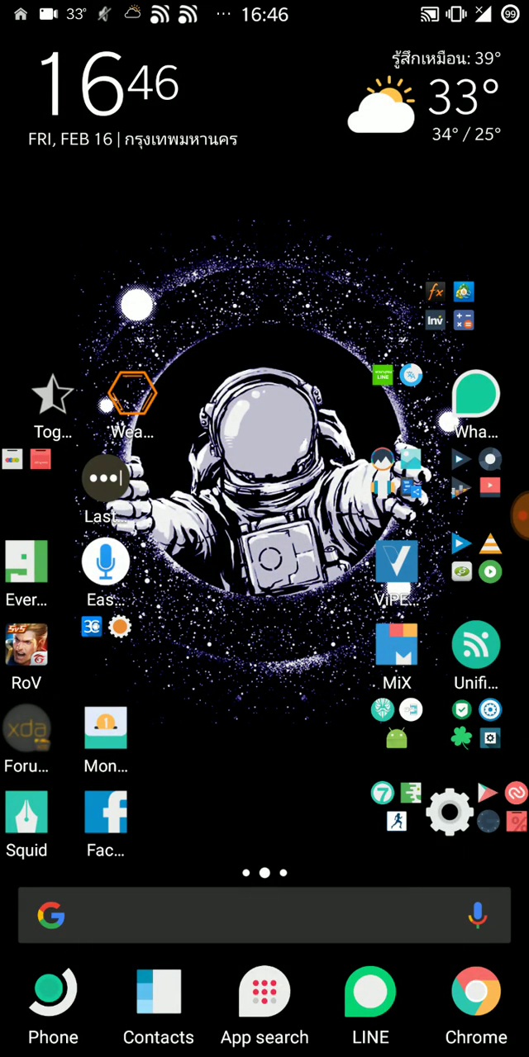
scroll("left", 3)
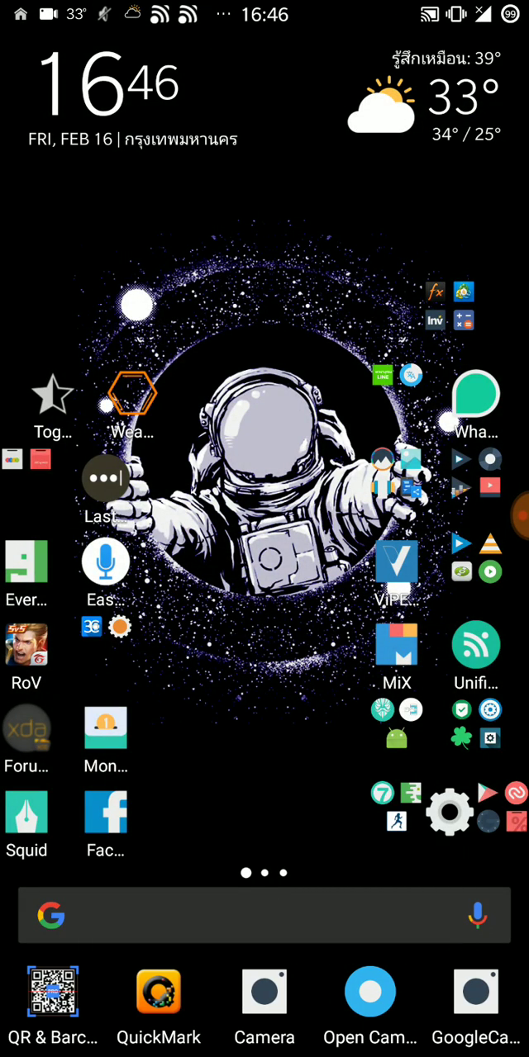
left_click(263, 991)
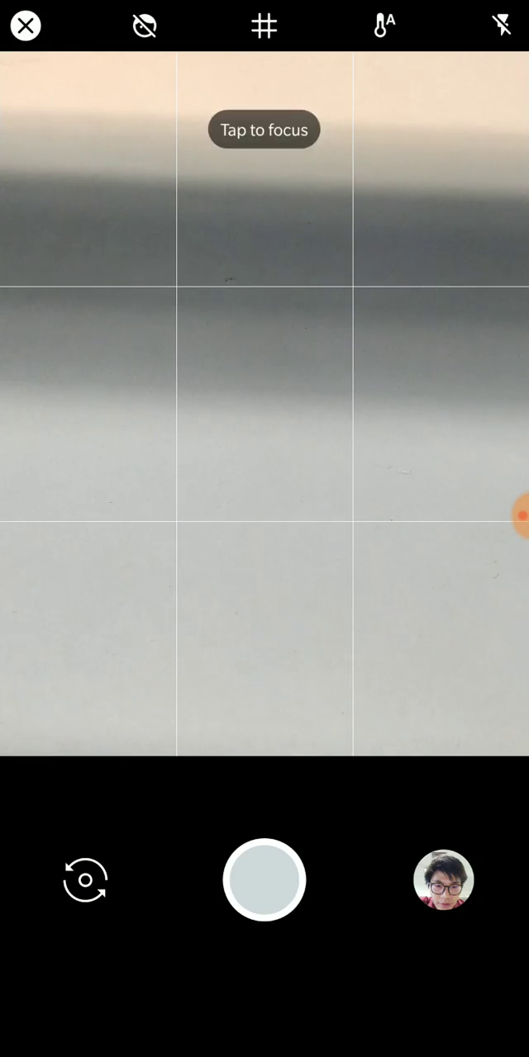
left_click(26, 25)
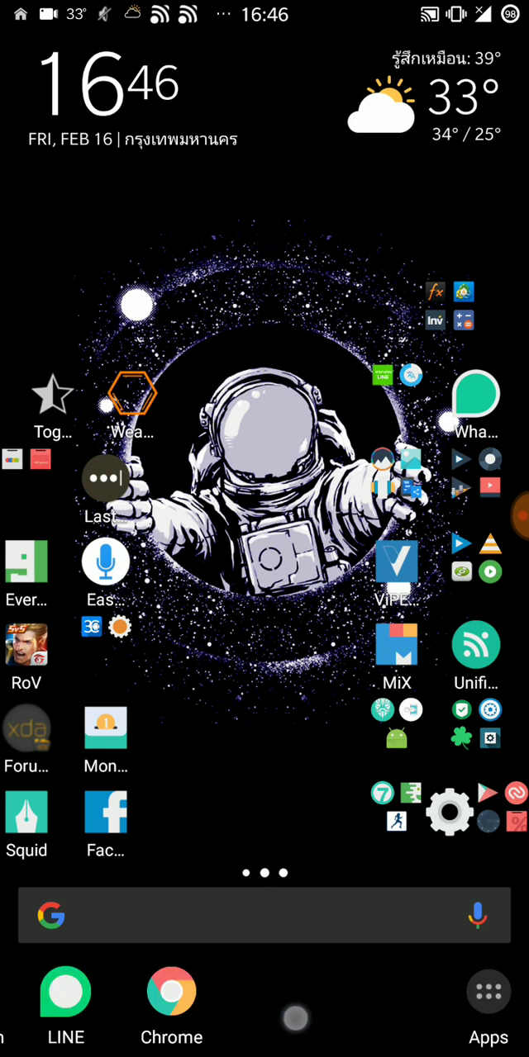
Step: Launch Google Camera in portrait mode with the Tasker shortcut and capture a selfie
scroll("left", 3)
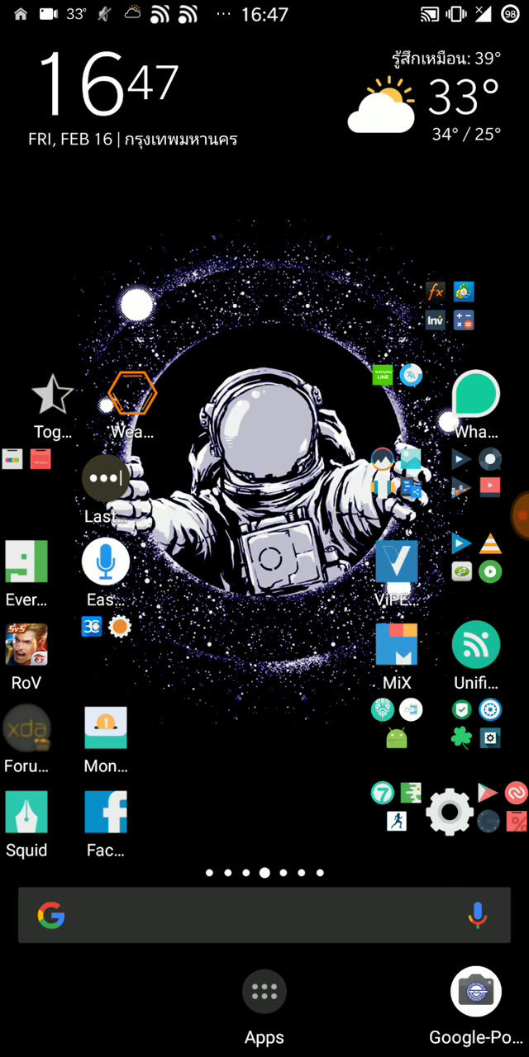
left_click(475, 991)
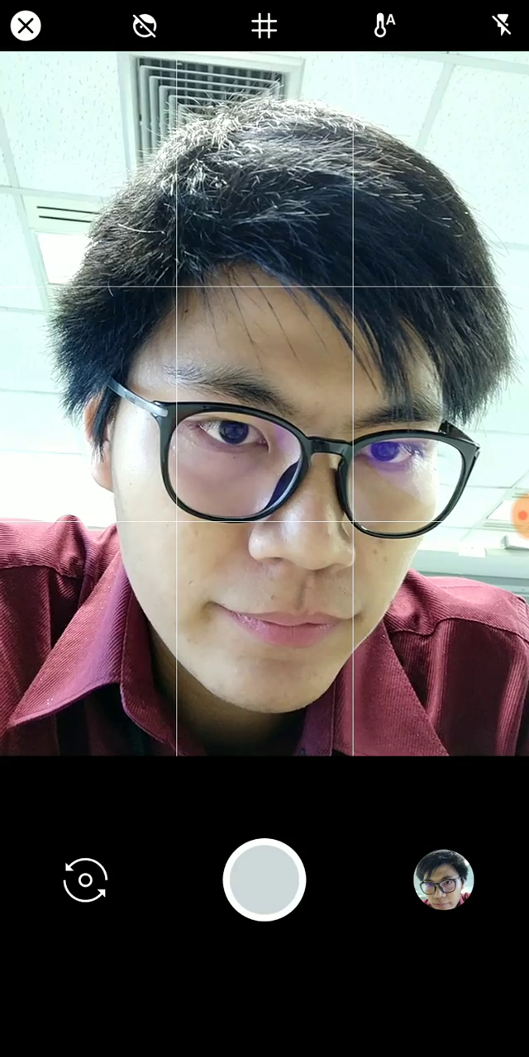
left_click(264, 880)
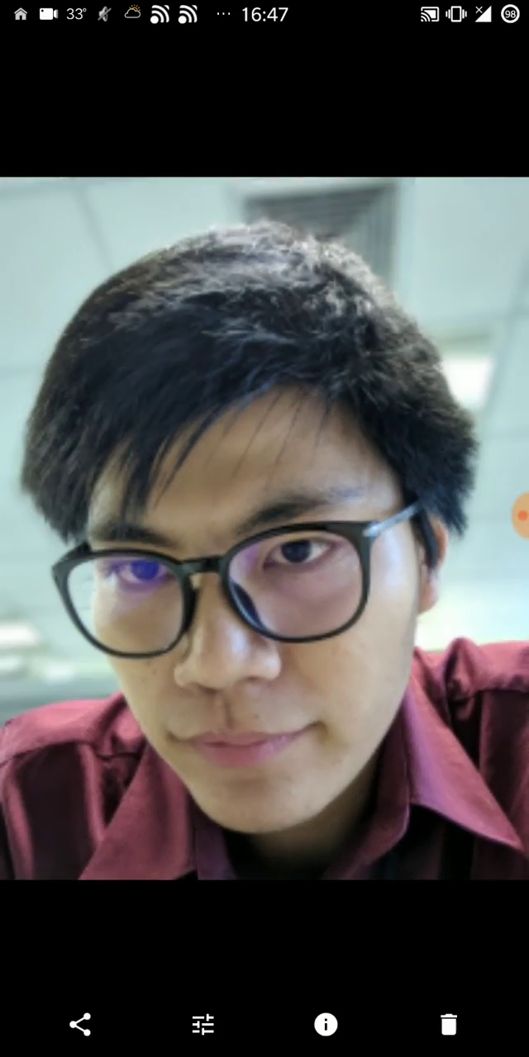